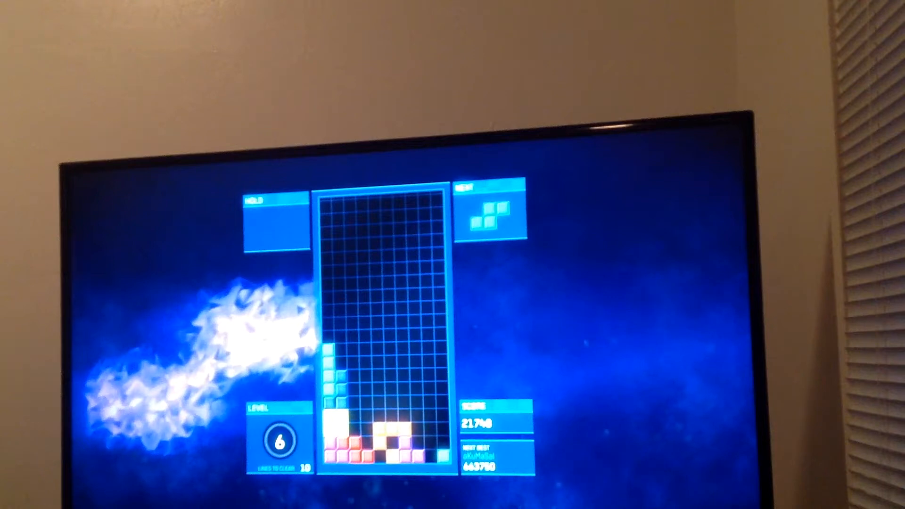
pyautogui.press('Down')
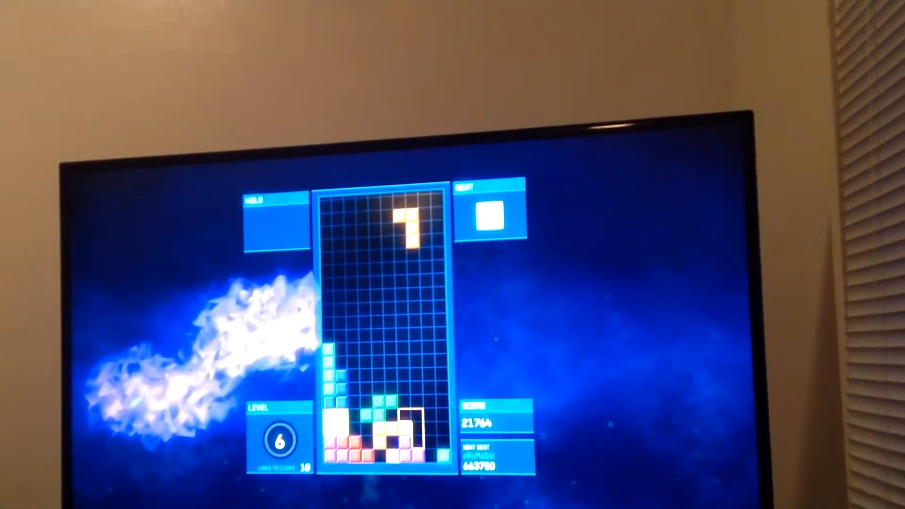